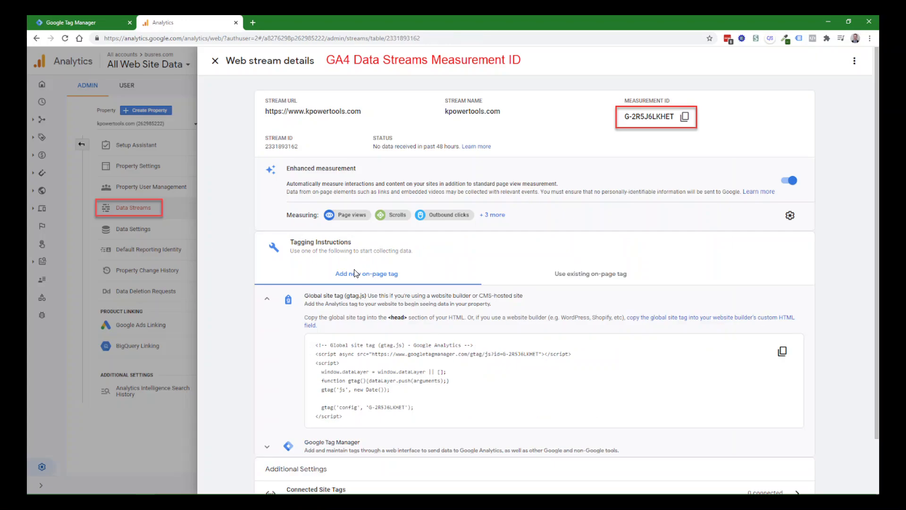
pyautogui.moveTo(336, 248)
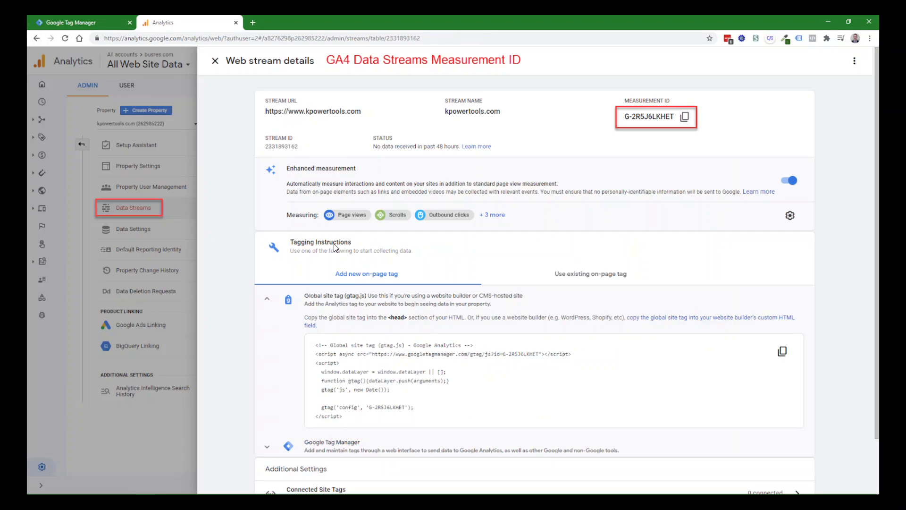
pyautogui.moveTo(155, 121)
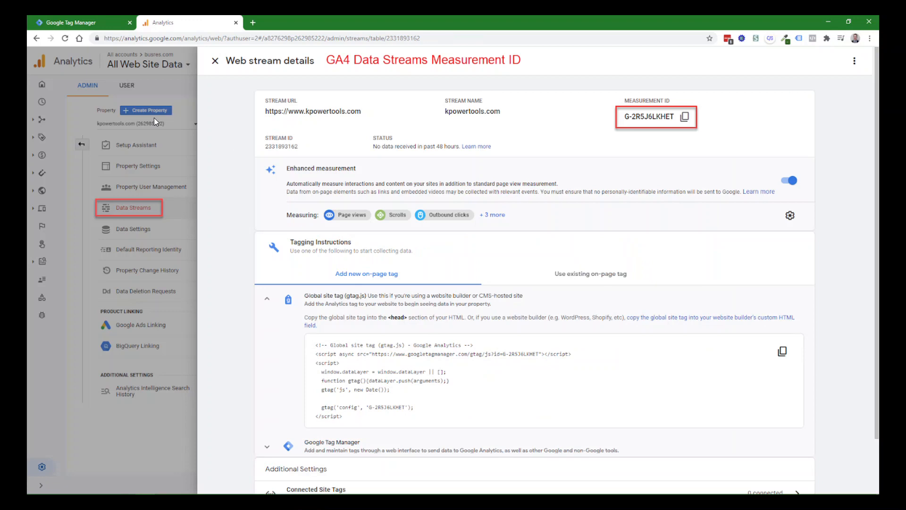
pyautogui.moveTo(150, 124)
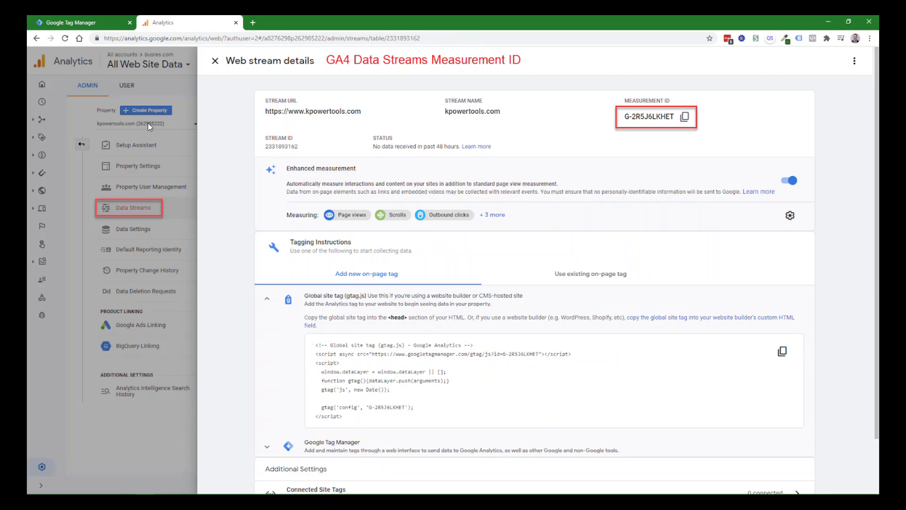
pyautogui.moveTo(132, 161)
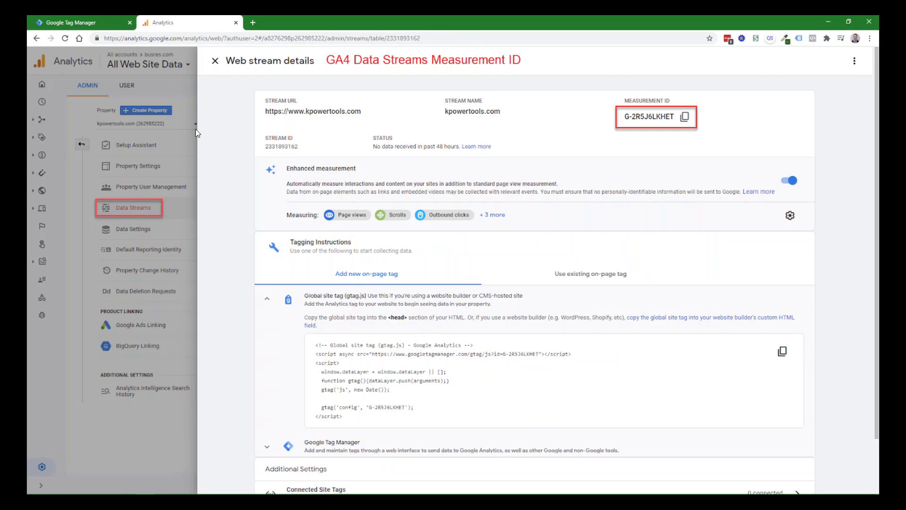
pyautogui.moveTo(213, 85)
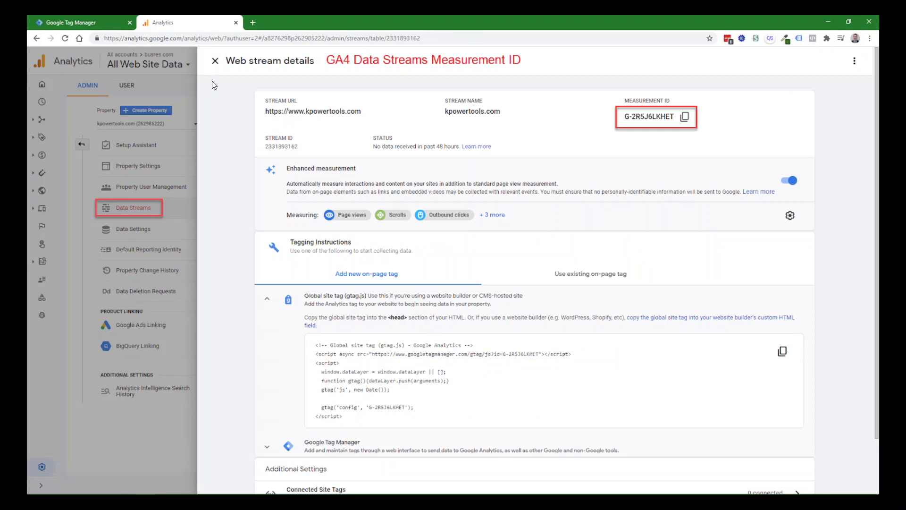
pyautogui.moveTo(657, 94)
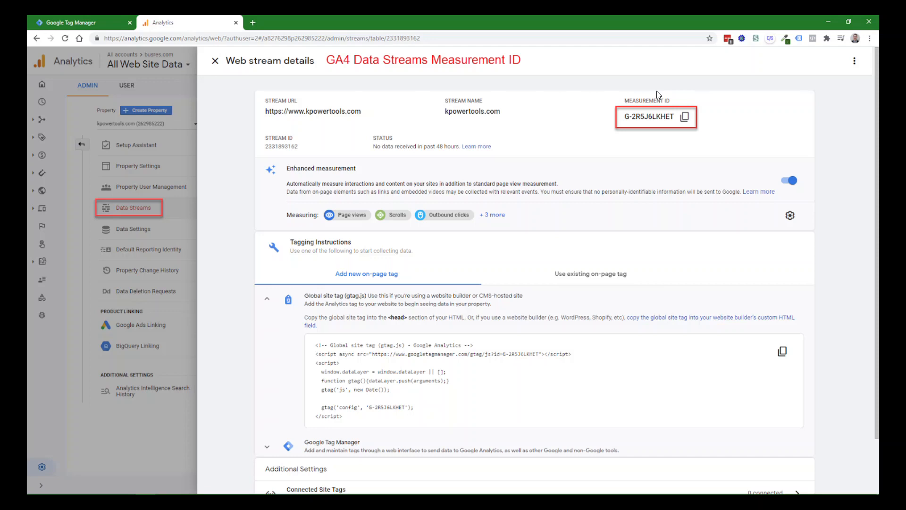
pyautogui.moveTo(684, 118)
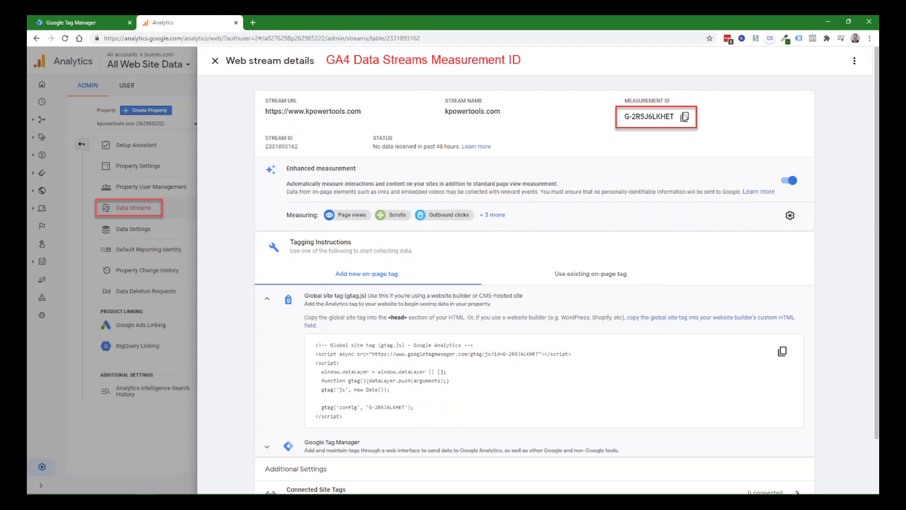
pyautogui.moveTo(686, 119)
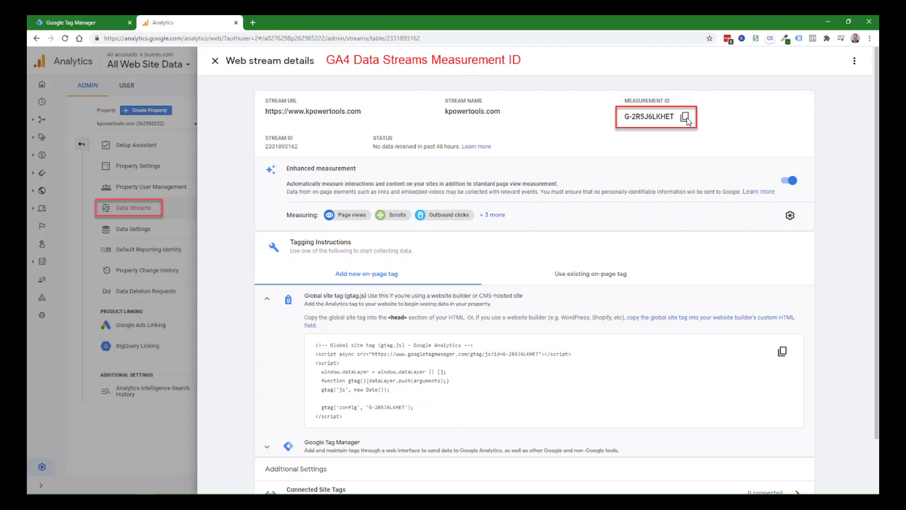
pyautogui.moveTo(653, 122)
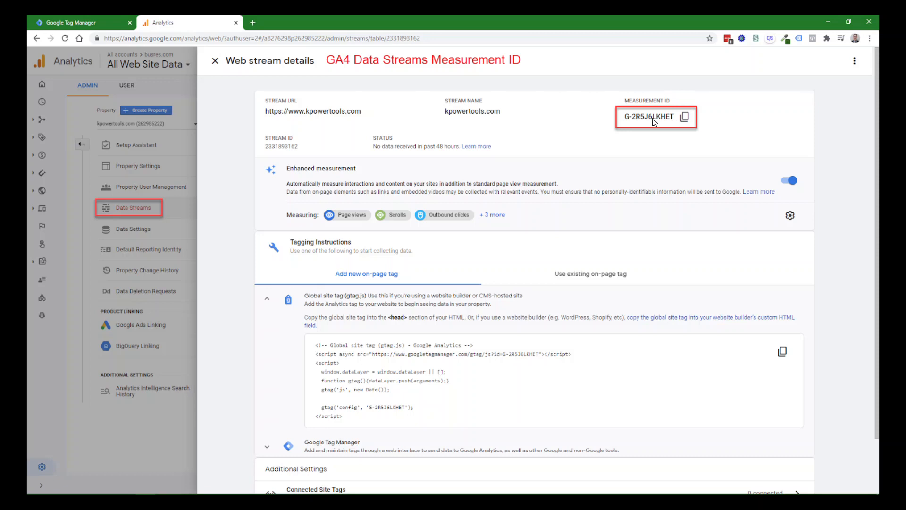
pyautogui.moveTo(486, 191)
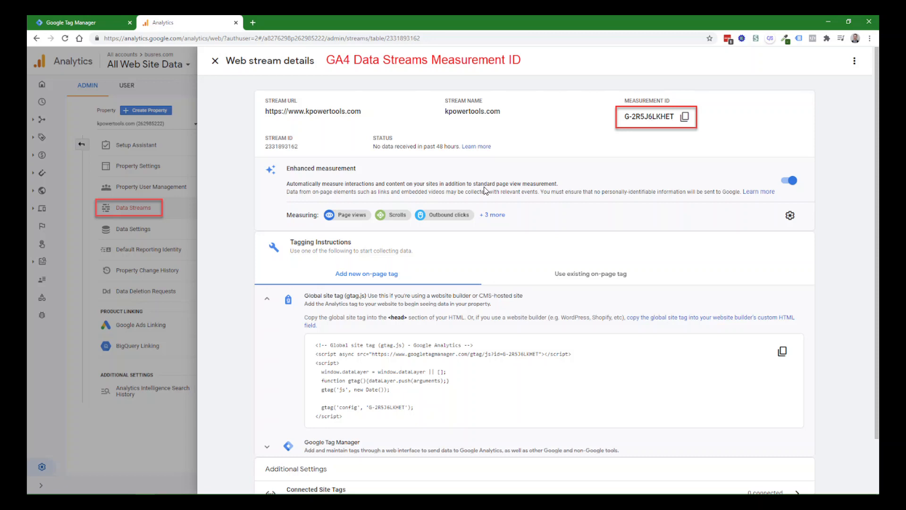
pyautogui.moveTo(421, 256)
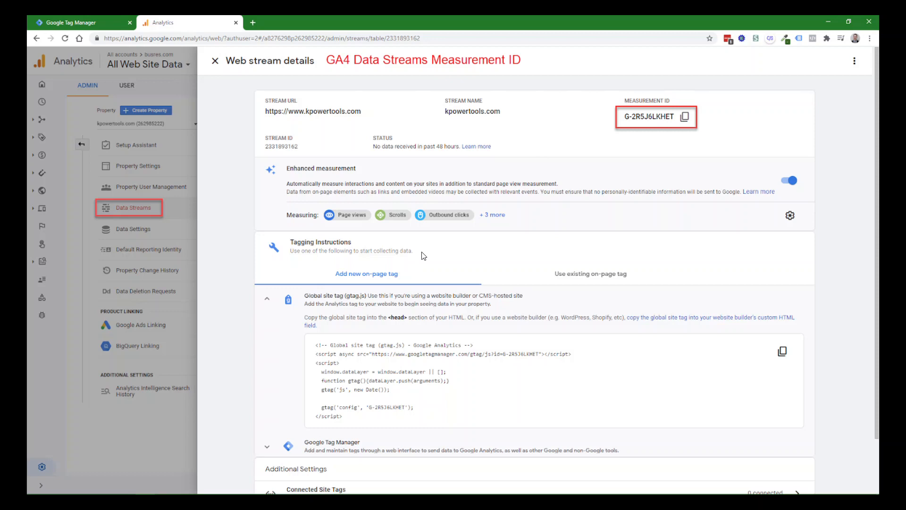
# In the kpowertools.com container, go to the Tags list and start a new tag.
pyautogui.click(81, 22)
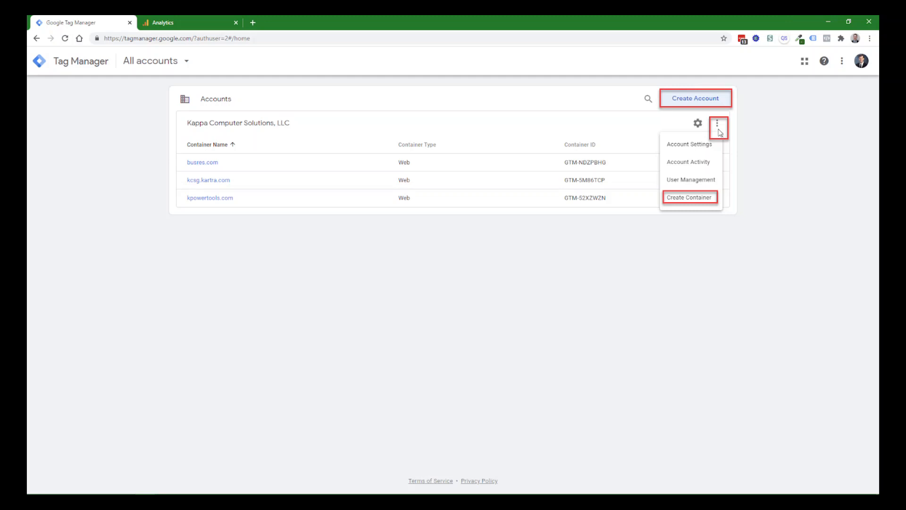
pyautogui.moveTo(417, 290)
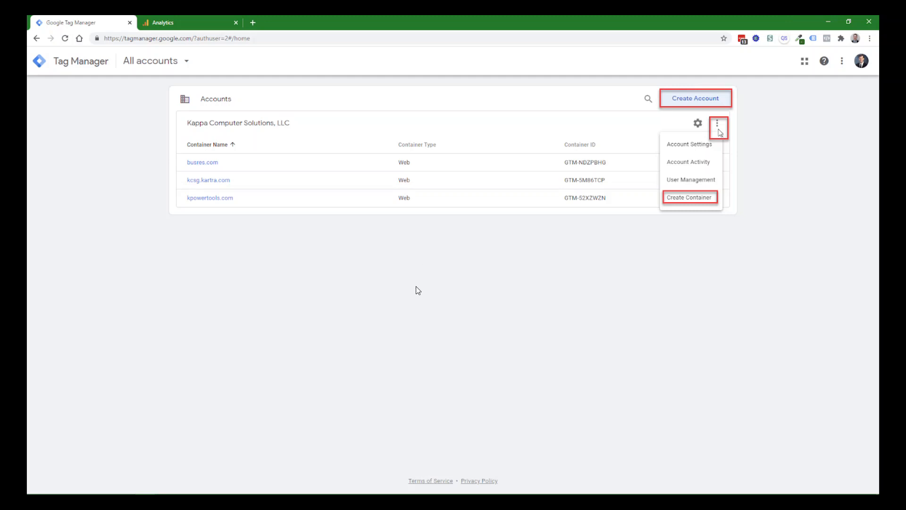
pyautogui.moveTo(406, 293)
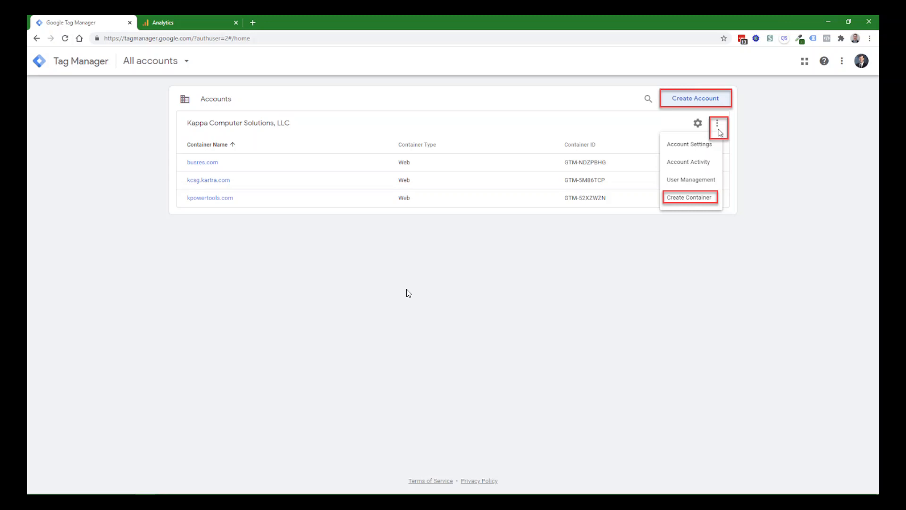
pyautogui.moveTo(376, 266)
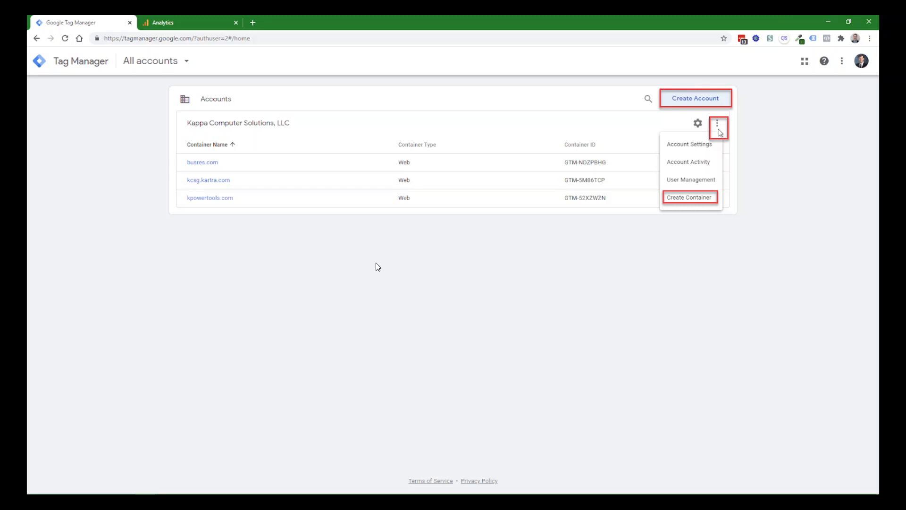
pyautogui.moveTo(205, 206)
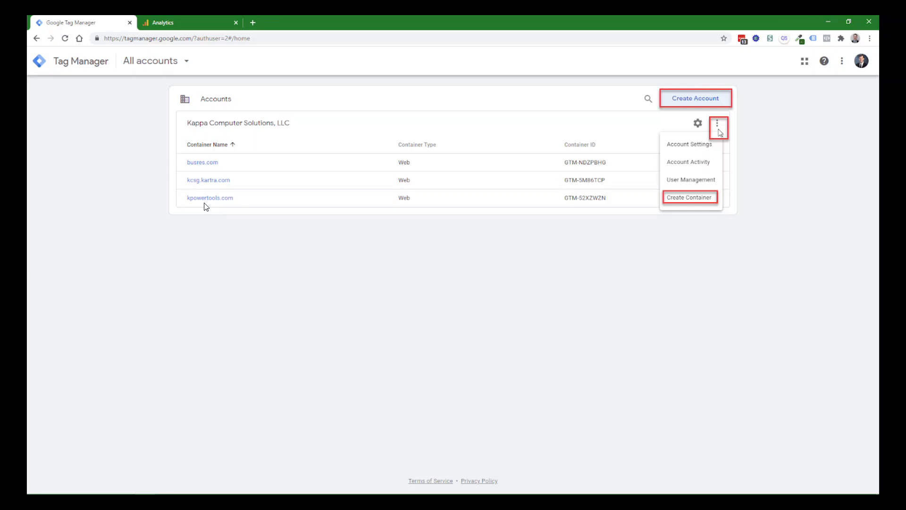
pyautogui.moveTo(332, 276)
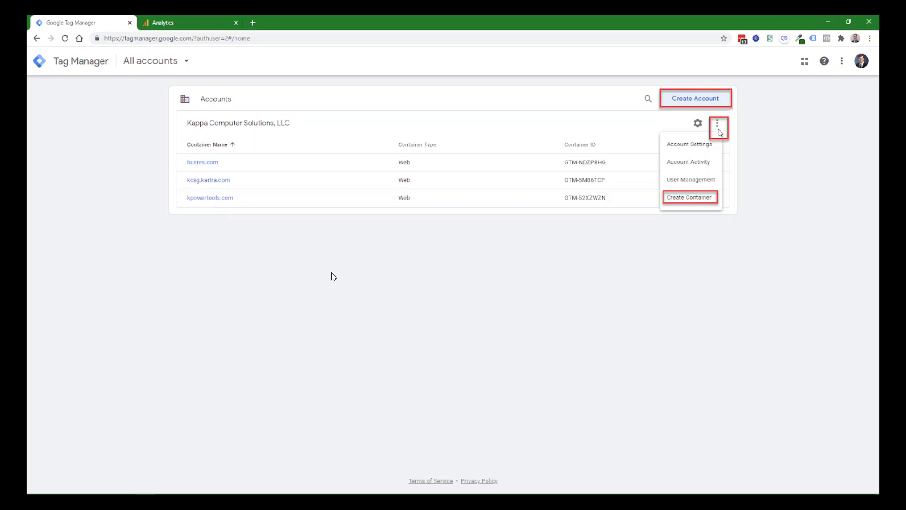
pyautogui.click(210, 198)
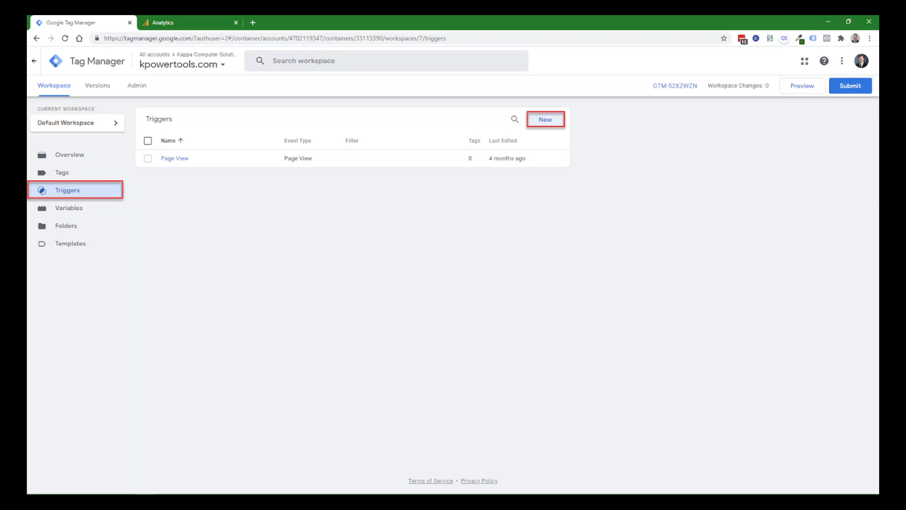
pyautogui.moveTo(332, 276)
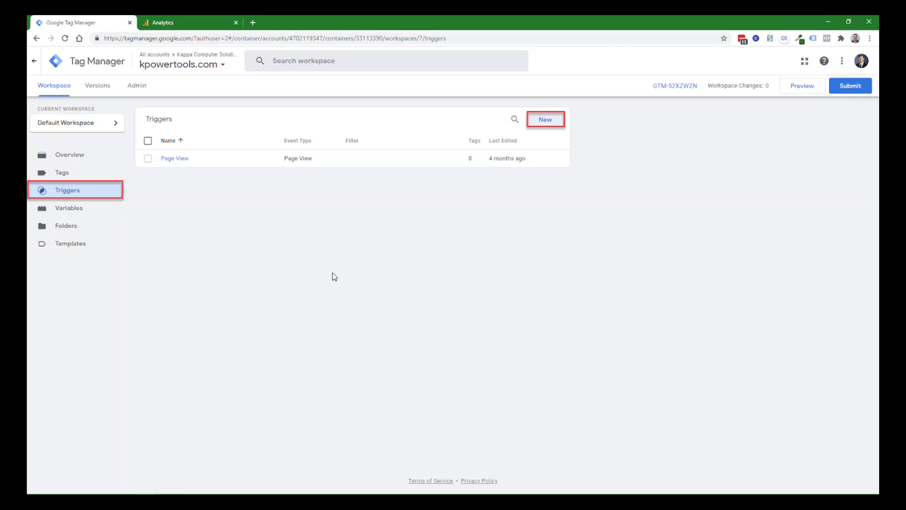
pyautogui.click(62, 172)
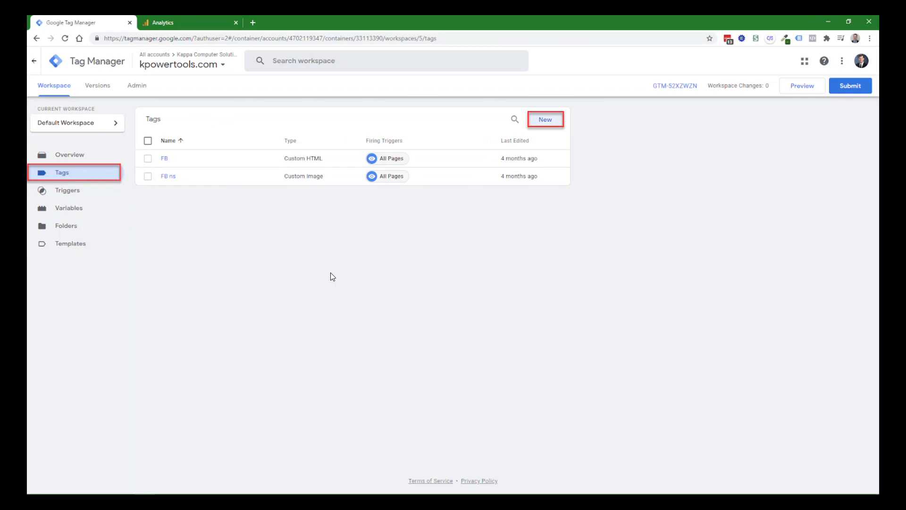
pyautogui.moveTo(358, 266)
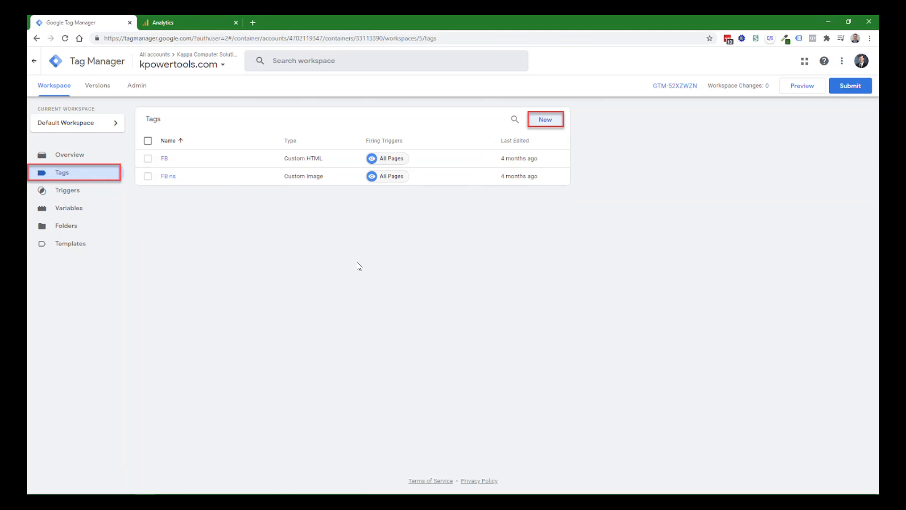
pyautogui.moveTo(301, 250)
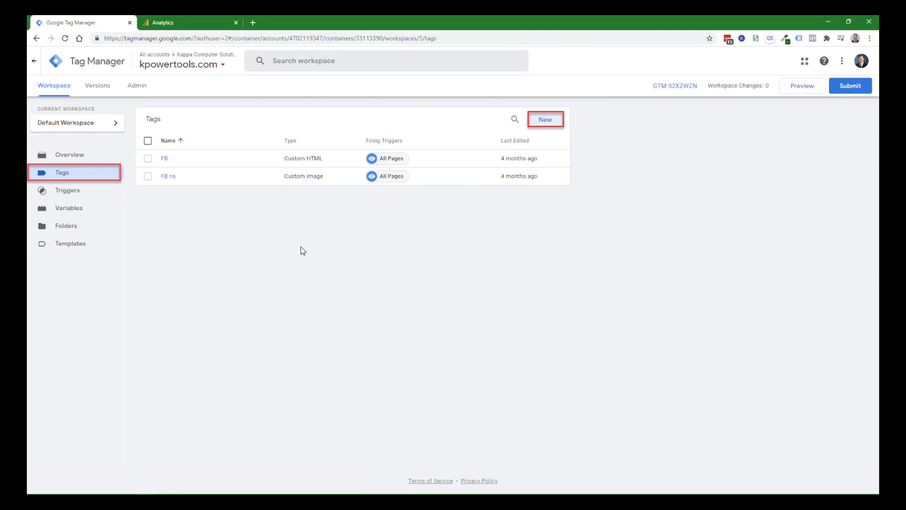
pyautogui.moveTo(238, 223)
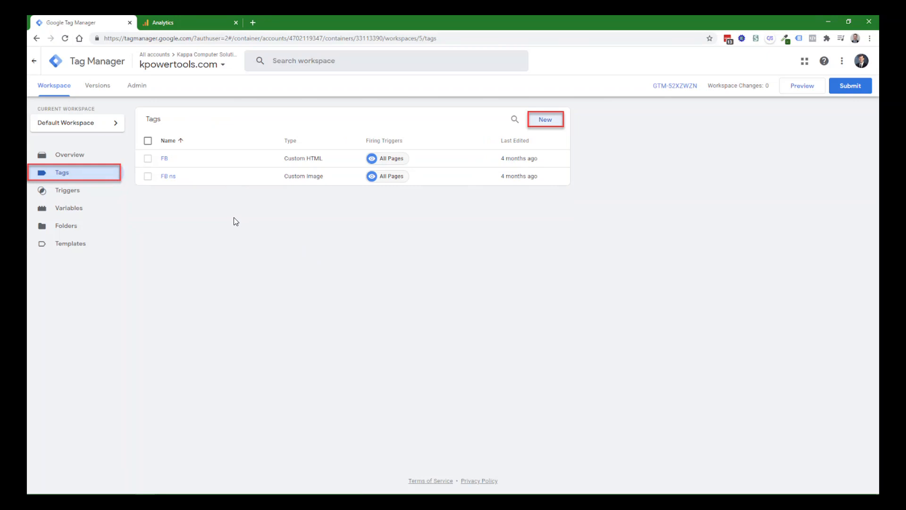
pyautogui.moveTo(202, 212)
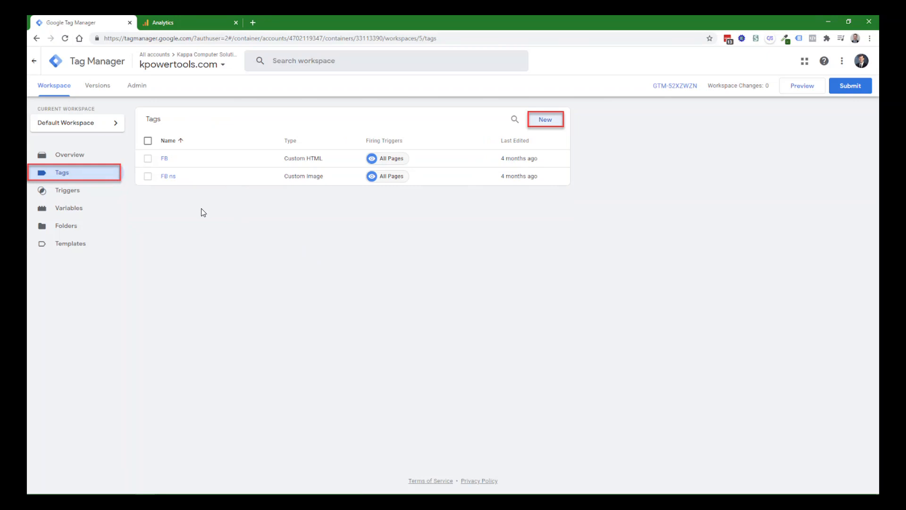
pyautogui.moveTo(458, 183)
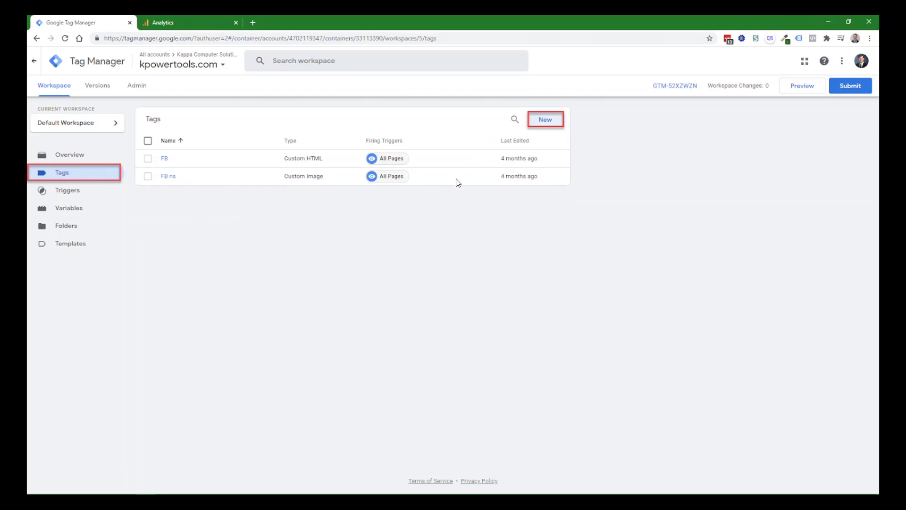
pyautogui.moveTo(418, 262)
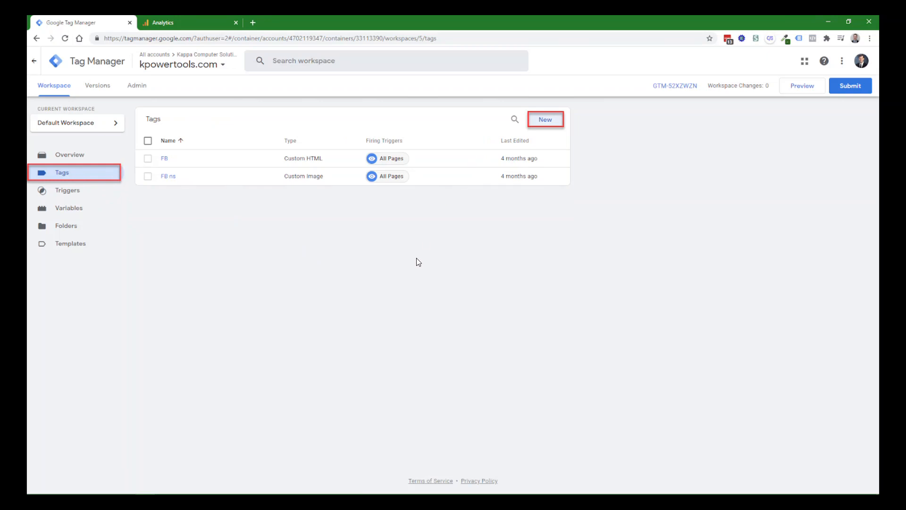
pyautogui.click(544, 119)
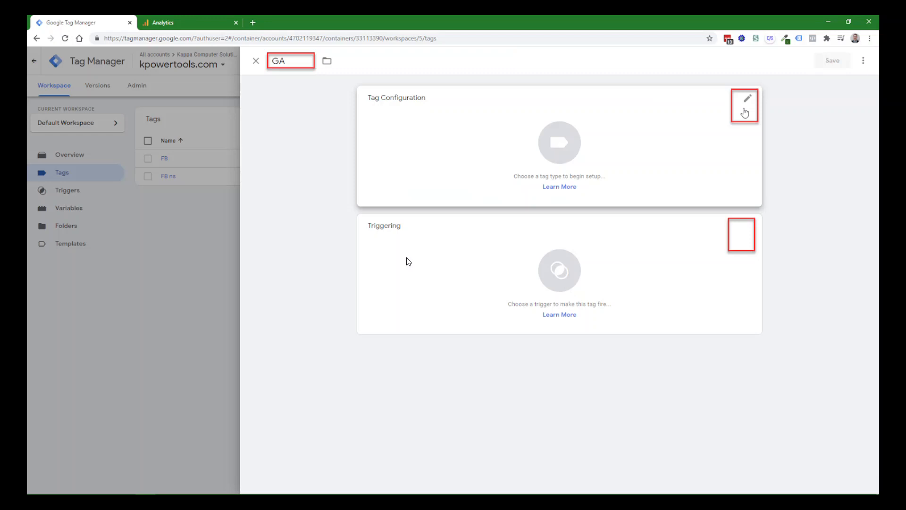
pyautogui.moveTo(305, 268)
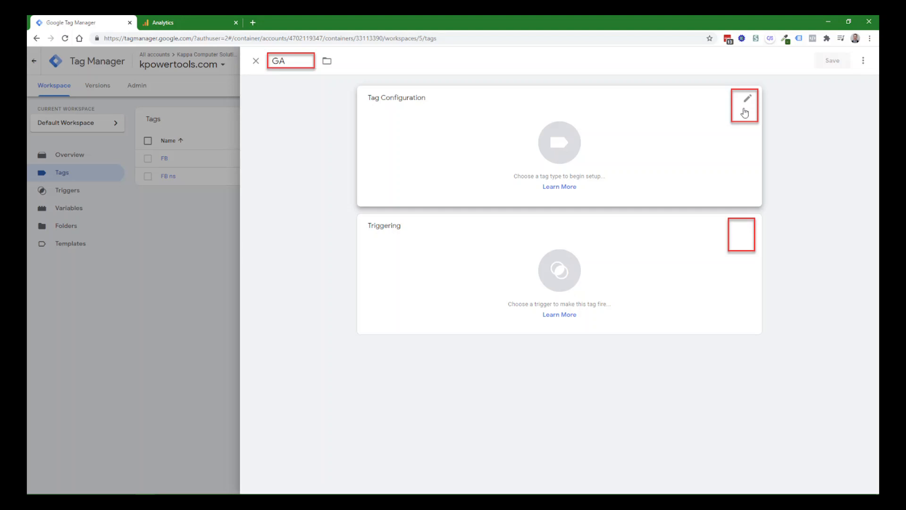
# Open the Tag Configuration tag-type picker for the GA tag.
pyautogui.click(746, 97)
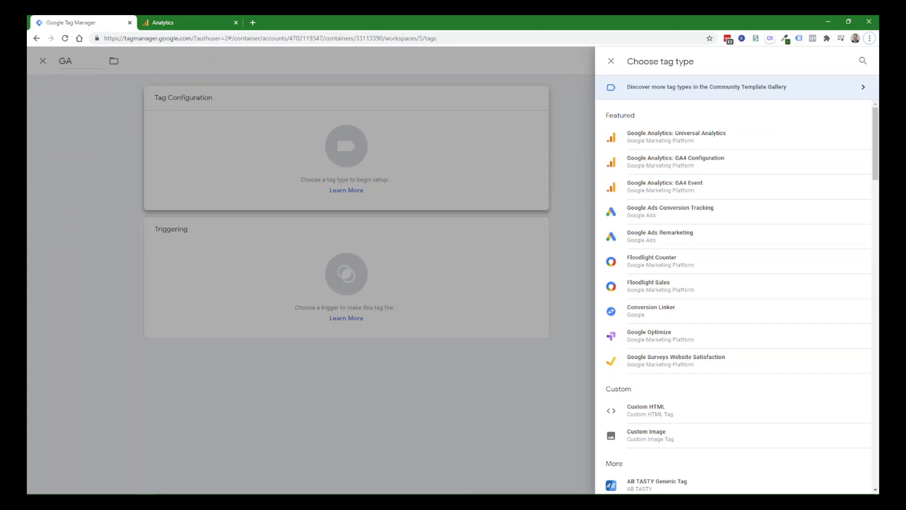
# Set the GA tag type to Google Analytics: Universal Analytics.
pyautogui.click(610, 61)
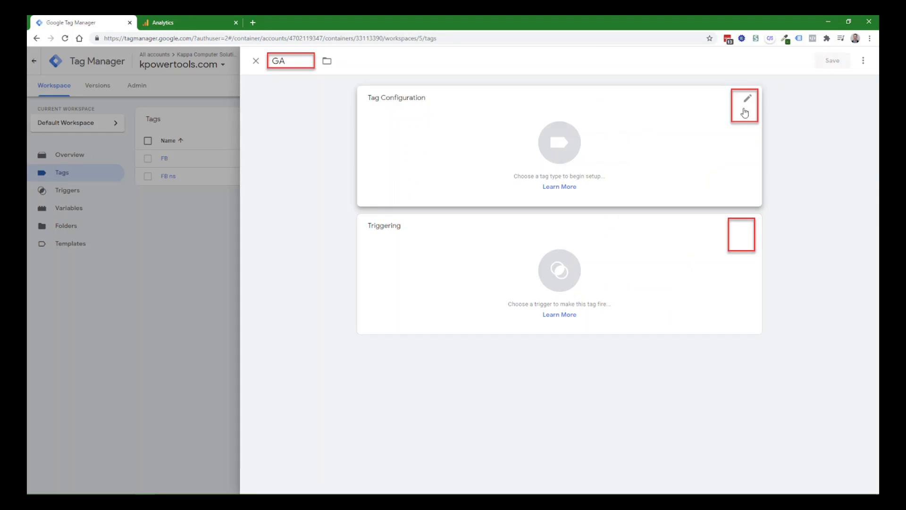
pyautogui.click(746, 98)
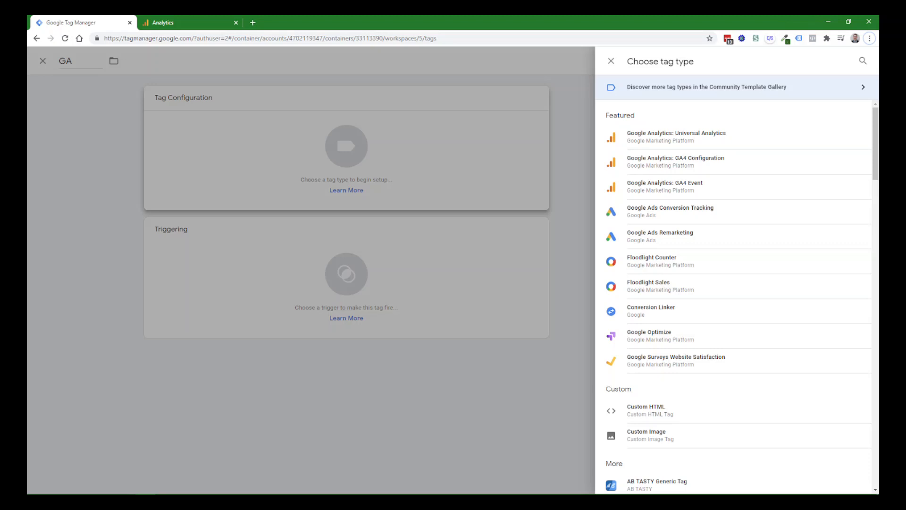
pyautogui.click(676, 136)
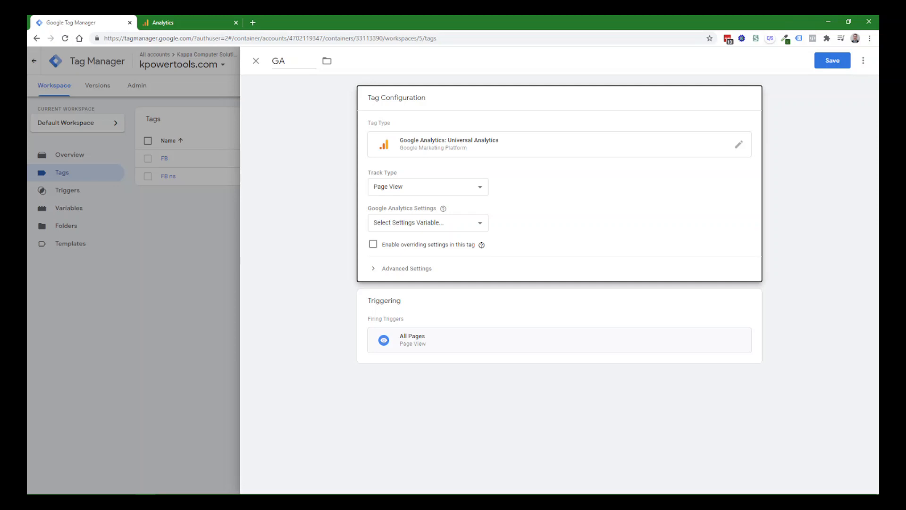
# Choose New Variable from the Google Analytics Settings dropdown.
pyautogui.click(427, 223)
pyautogui.write('Tracking ID')
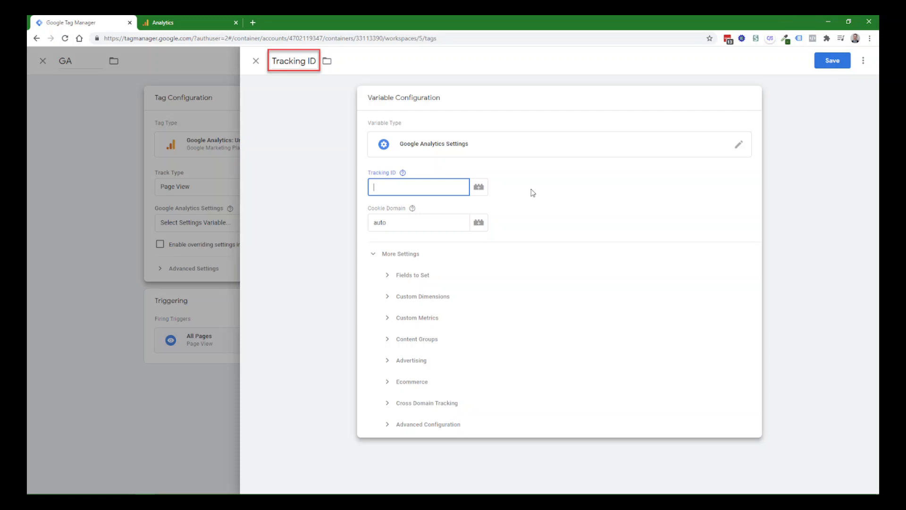
# Open the Triggering panel listing All Pages and Page View triggers.
pyautogui.click(256, 60)
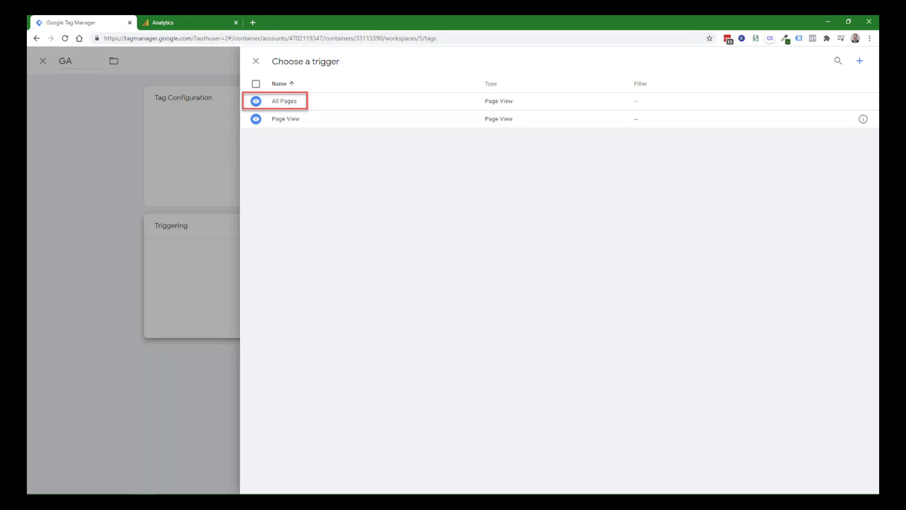
# Select the All Pages trigger for the tag.
pyautogui.click(285, 100)
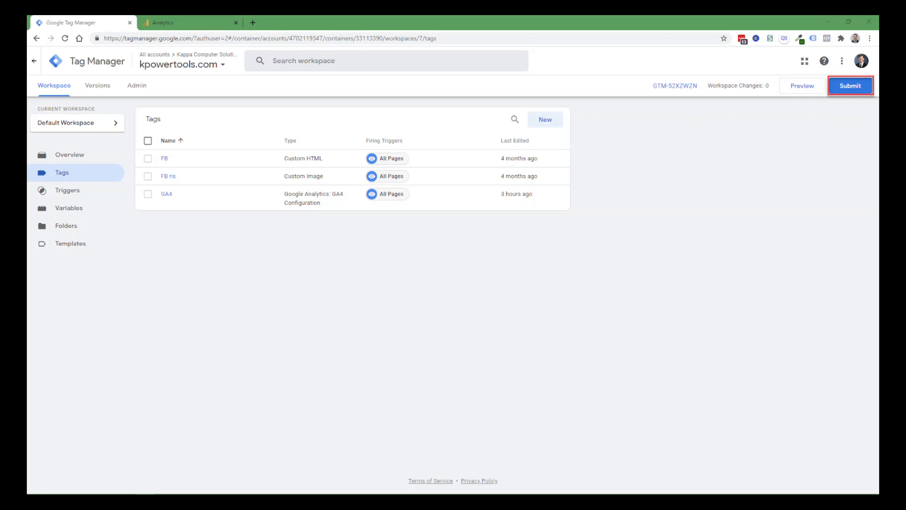
# Submit the workspace changes and display the container's install code snippets.
pyautogui.click(137, 85)
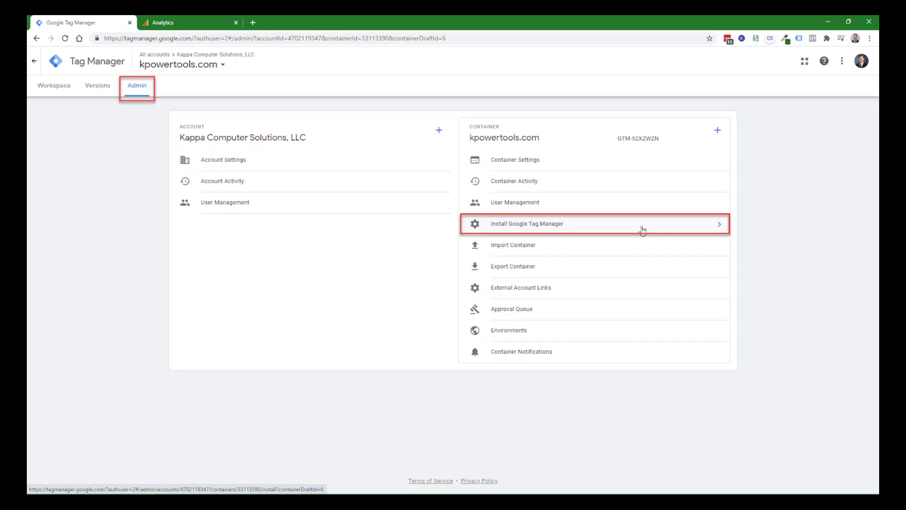
pyautogui.click(527, 223)
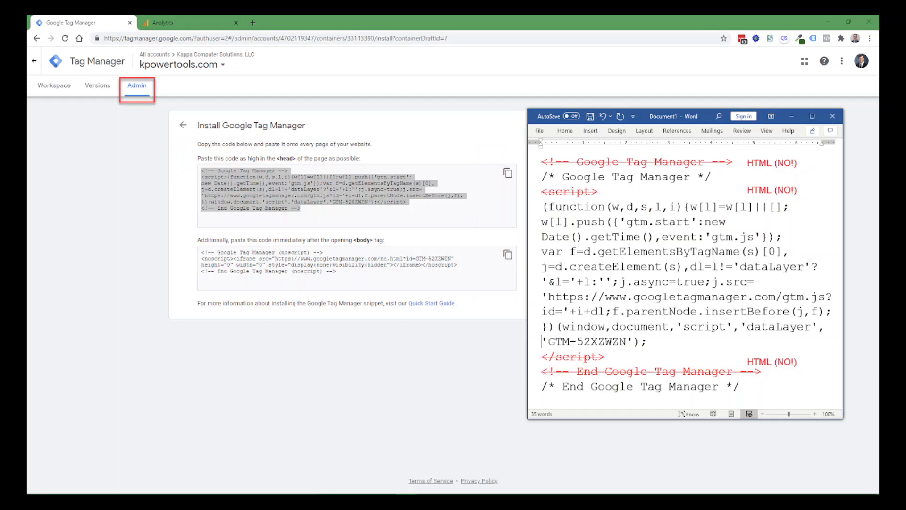